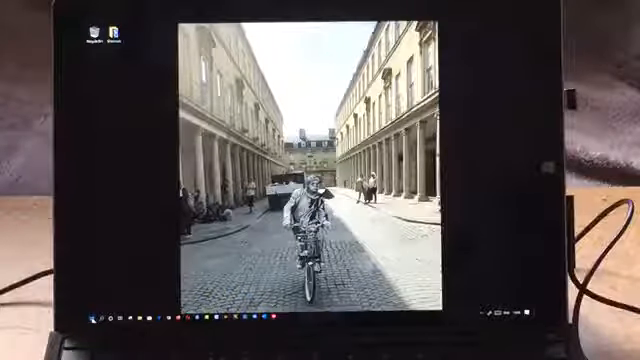
- Open the Make everything bigger scaling dropdown to choose a display size
left_click(89, 321)
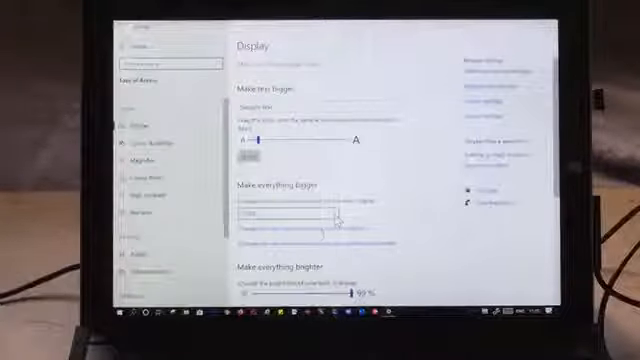
left_click(290, 212)
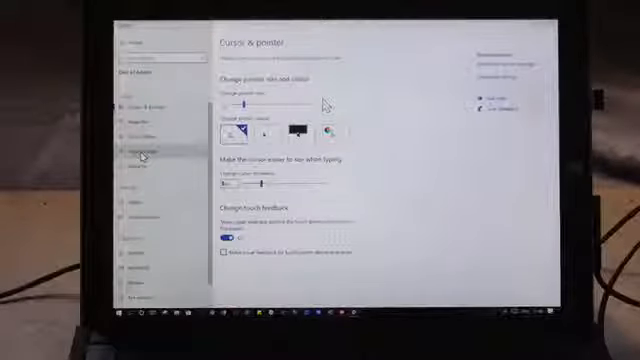
- Go to the High contrast page and switch Turn on high contrast on
left_click(140, 150)
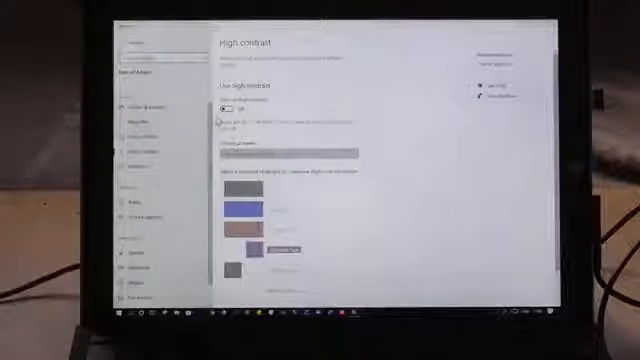
left_click(222, 108)
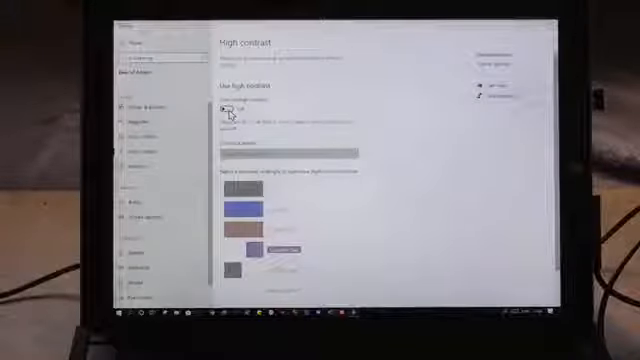
left_click(227, 103)
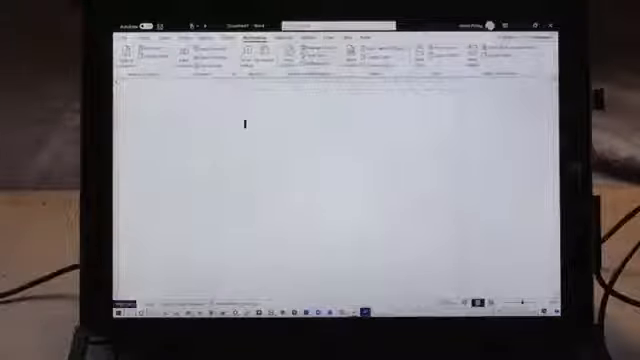
- Toggle high contrast on to preview Word's blank document in white-on-black
left_click(123, 311)
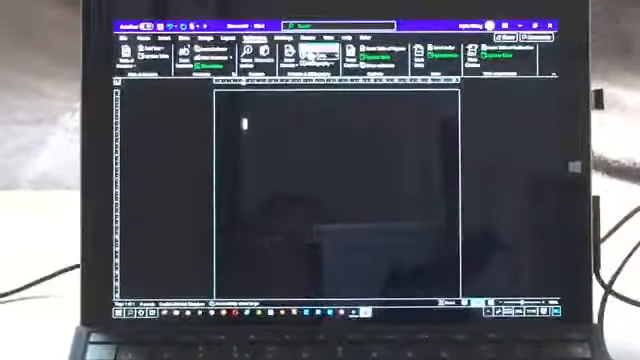
- Return to the Settings High contrast page from the taskbar after previewing Word
left_click(295, 50)
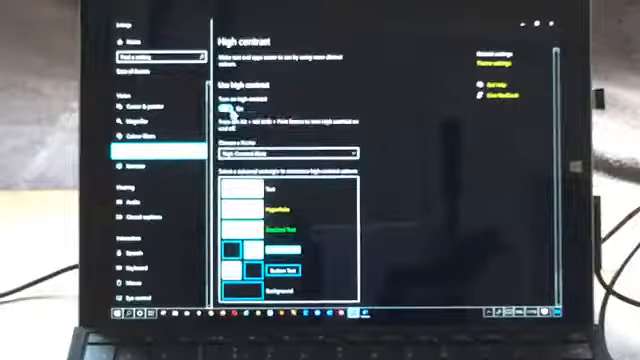
- Switch Turn on high contrast back off
left_click(230, 103)
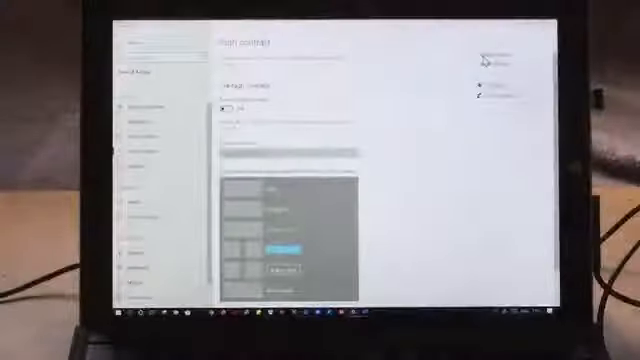